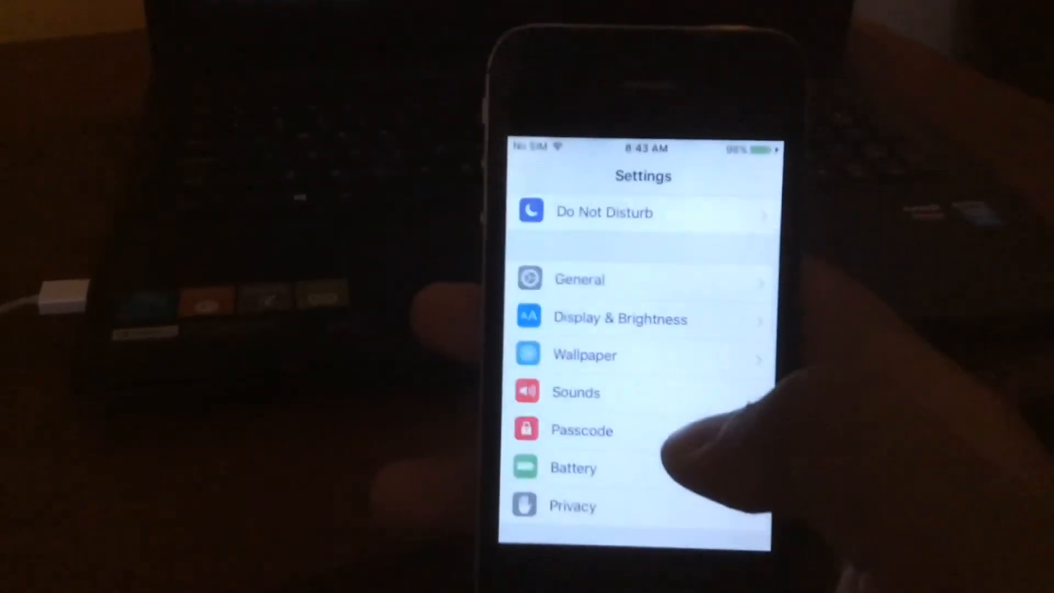
Open the General page from the main iPhone Settings list.
click(579, 279)
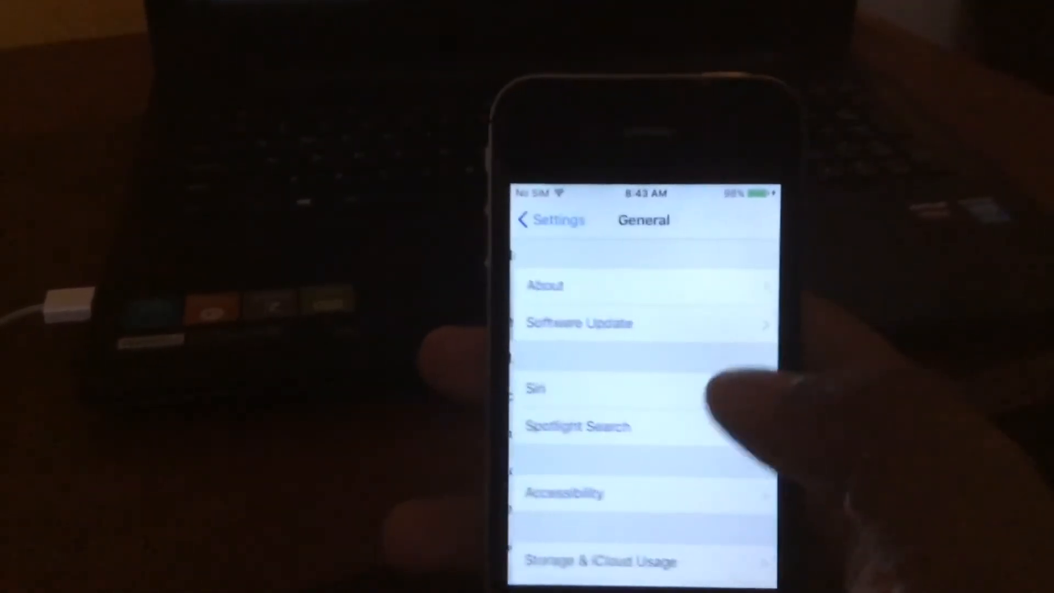